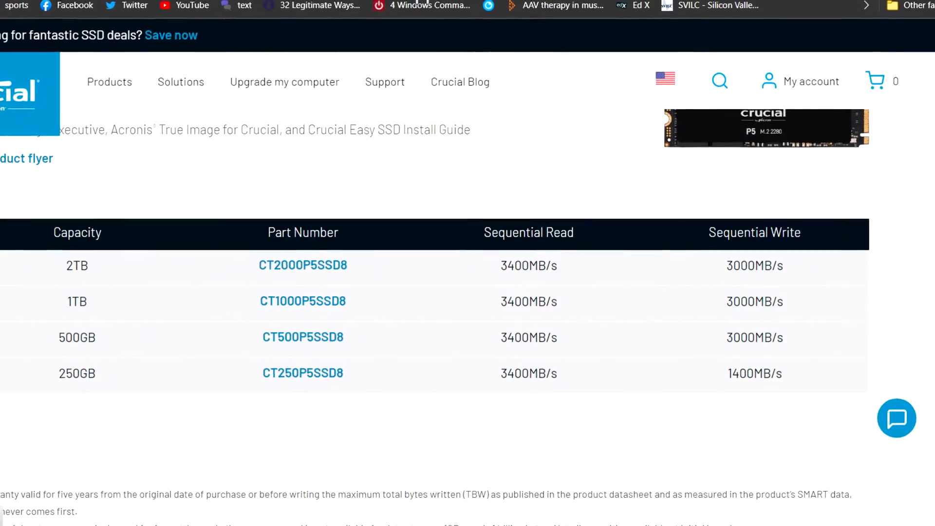
{"action": "scroll", "scroll_direction": "down", "scroll_amount": 3}
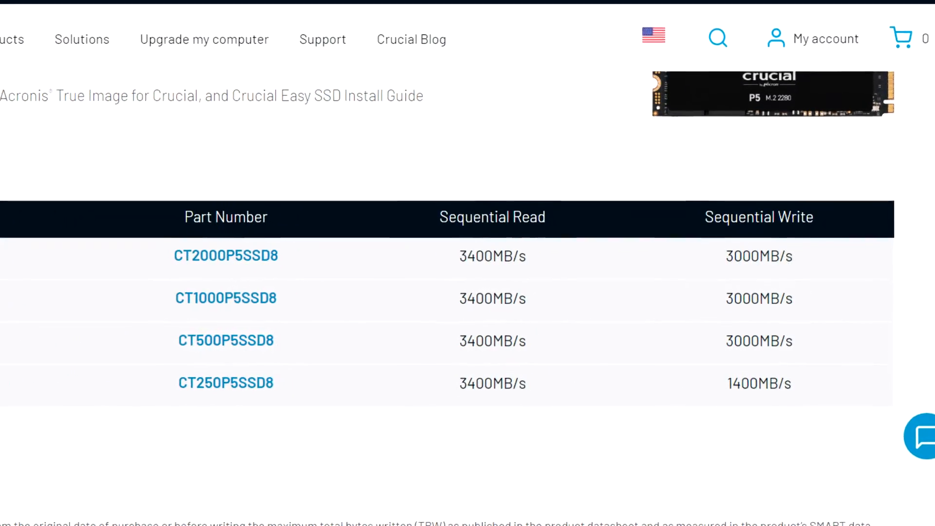
{"action": "scroll", "scroll_direction": "down", "scroll_amount": 3}
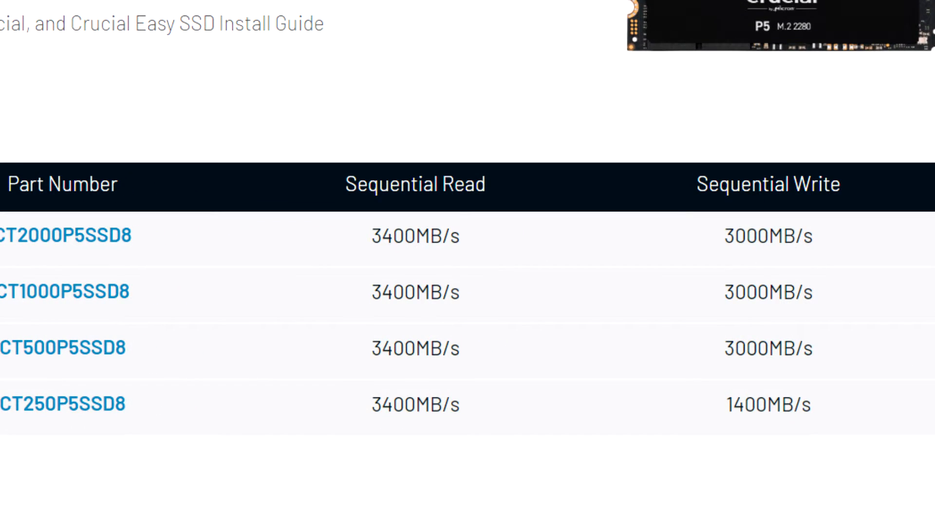